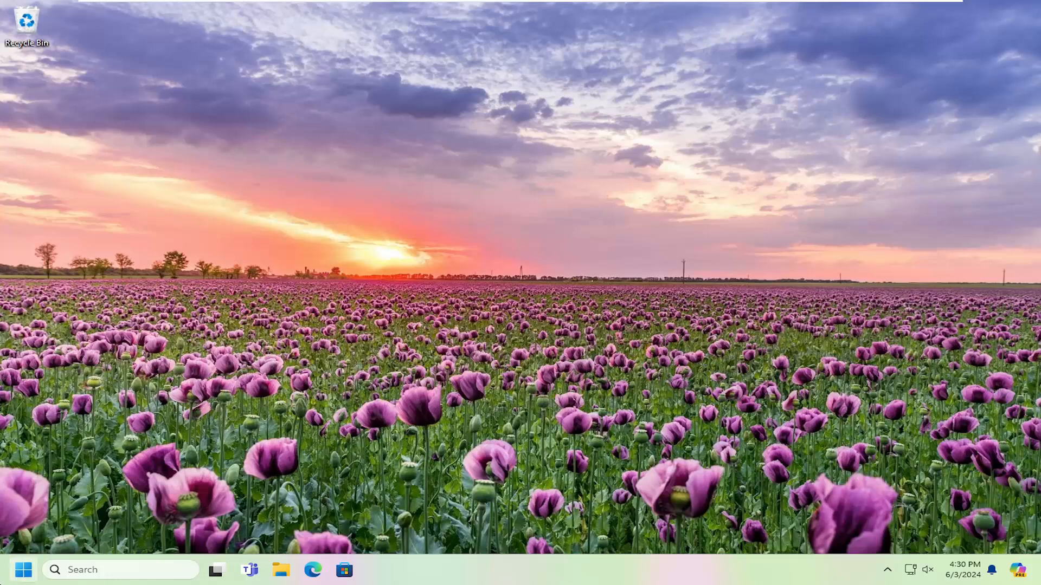
- Search Windows for %temp% to reach the current user's temporary files folder
{"action": "type", "text": "%"}
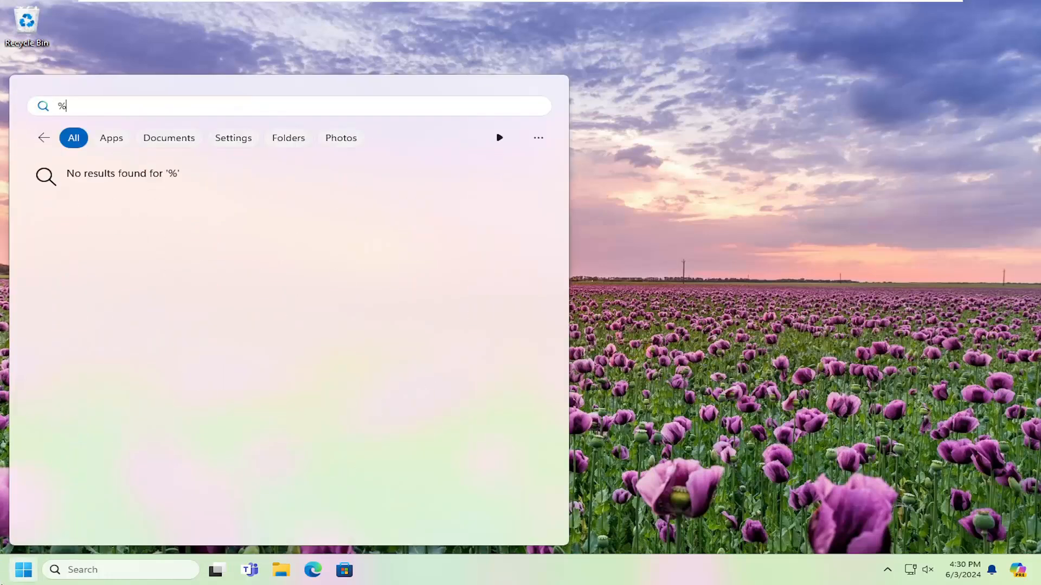
{"action": "type", "text": "temp%"}
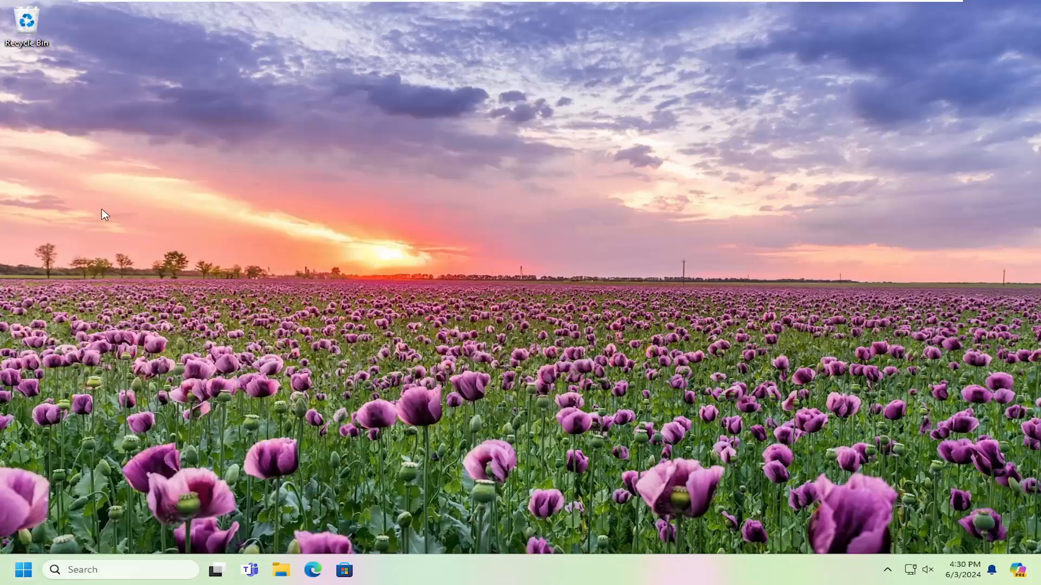
- Select every item in the Temp folder and delete them all
{"action": "left_click", "coordinate": [279, 569]}
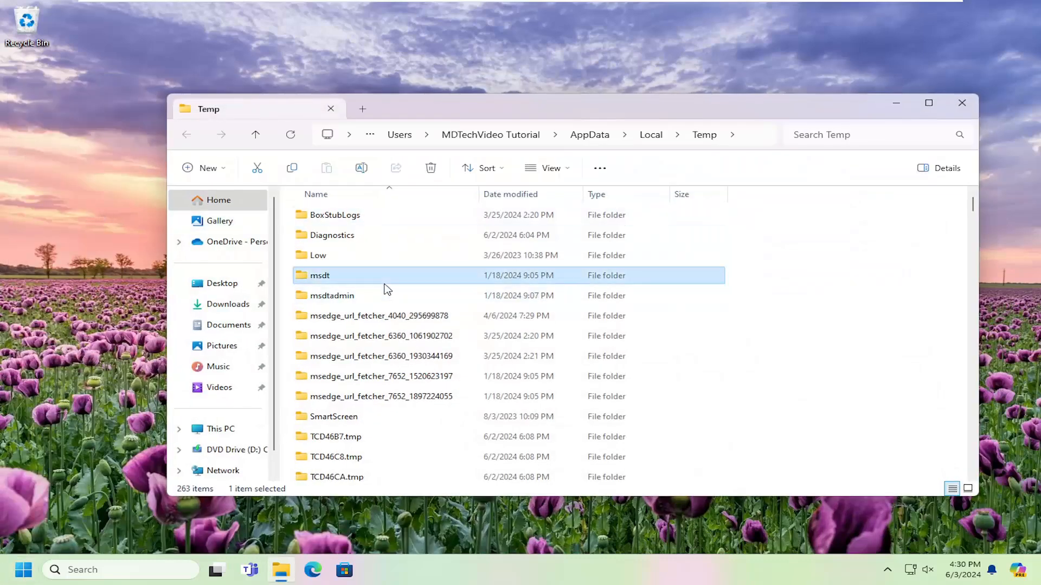
{"action": "key", "text": "ctrl+a"}
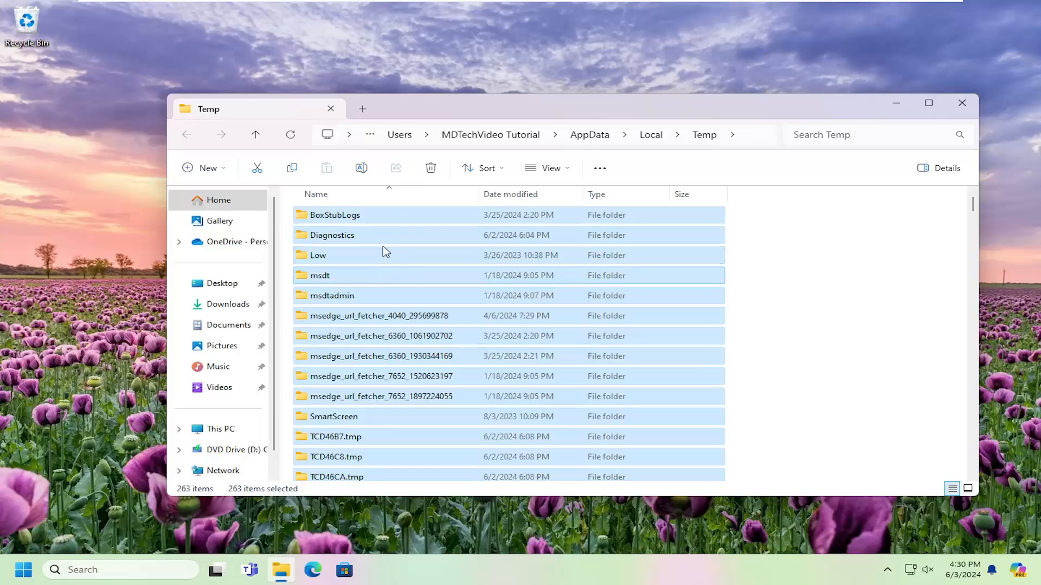
{"action": "mouse_move", "coordinate": [412, 264]}
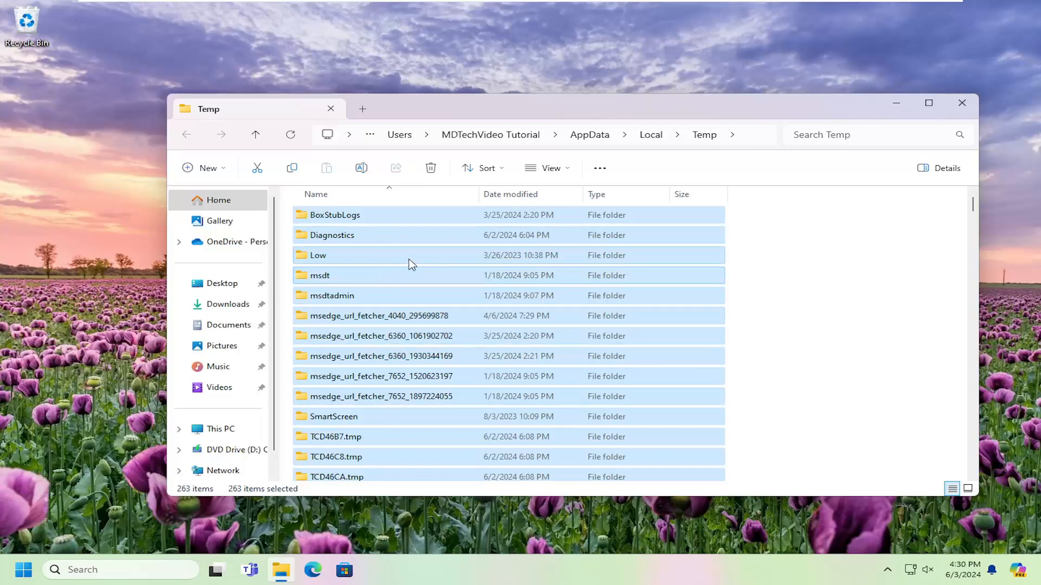
{"action": "right_click", "coordinate": [408, 265]}
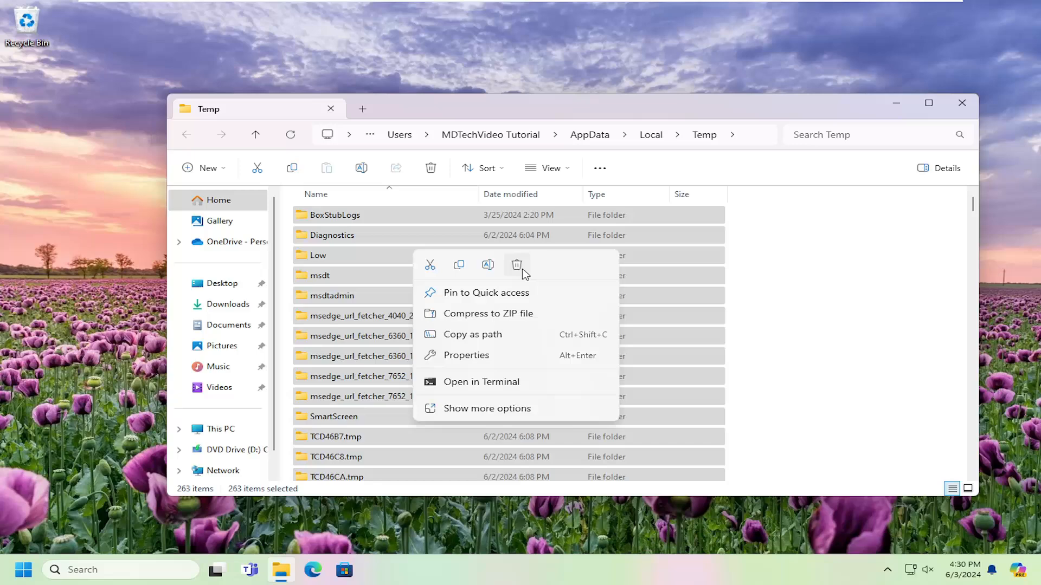
{"action": "left_click", "coordinate": [517, 265]}
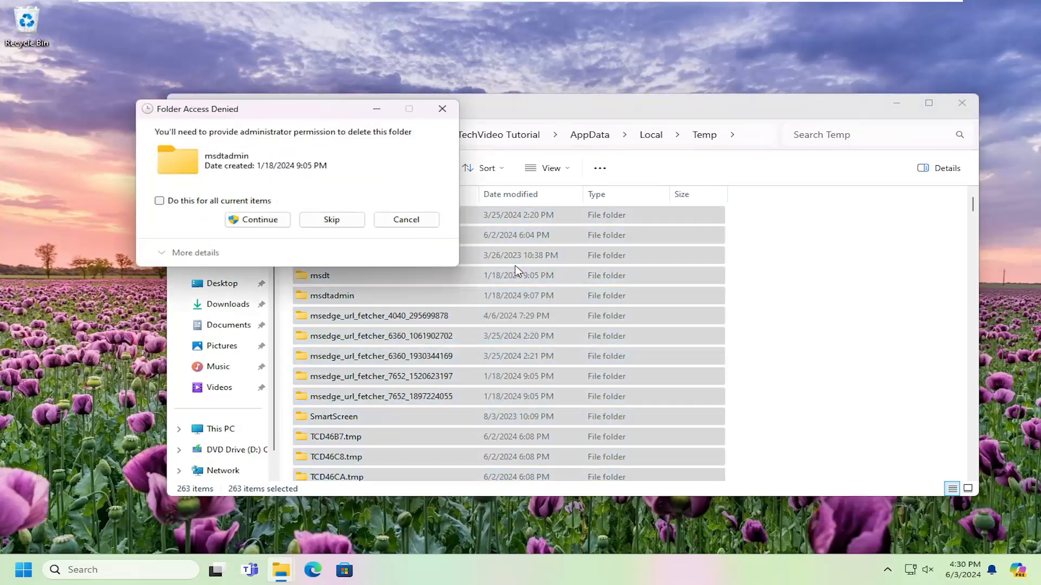
- Skip the protected and in-use items for all remaining files, then close the Temp window
{"action": "left_click", "coordinate": [159, 200]}
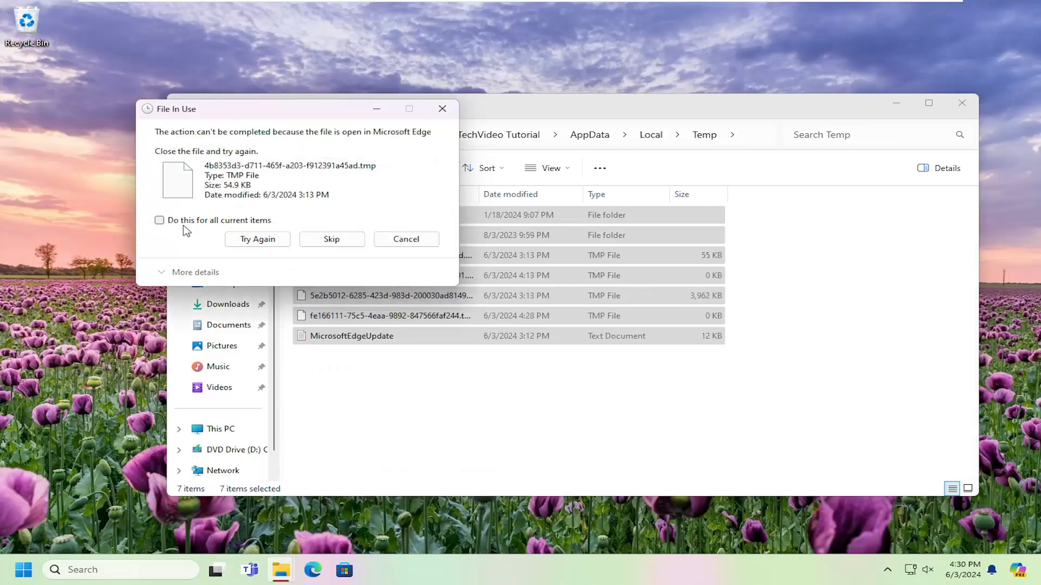
{"action": "left_click", "coordinate": [158, 220]}
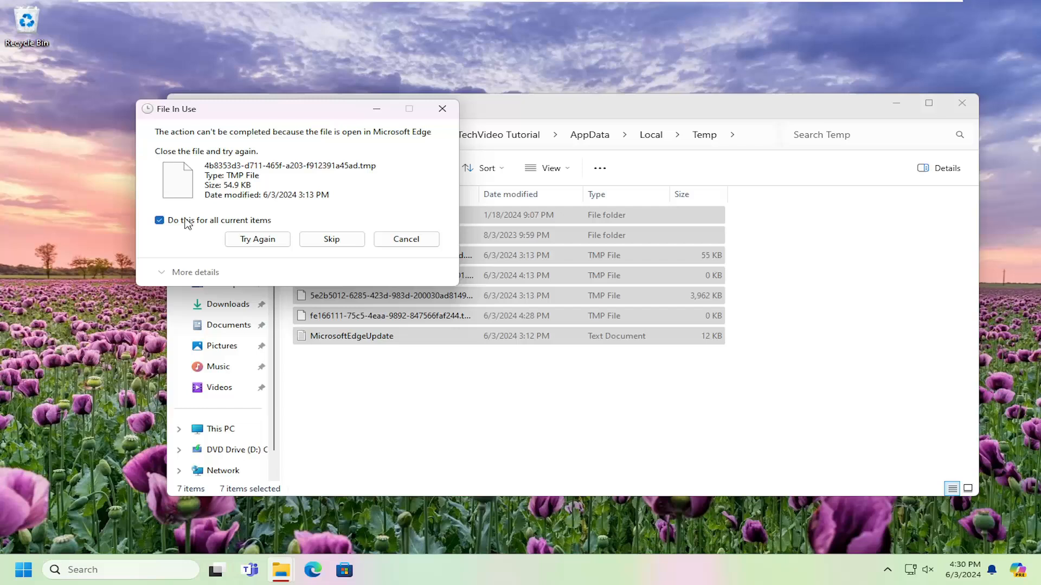
{"action": "left_click", "coordinate": [331, 239]}
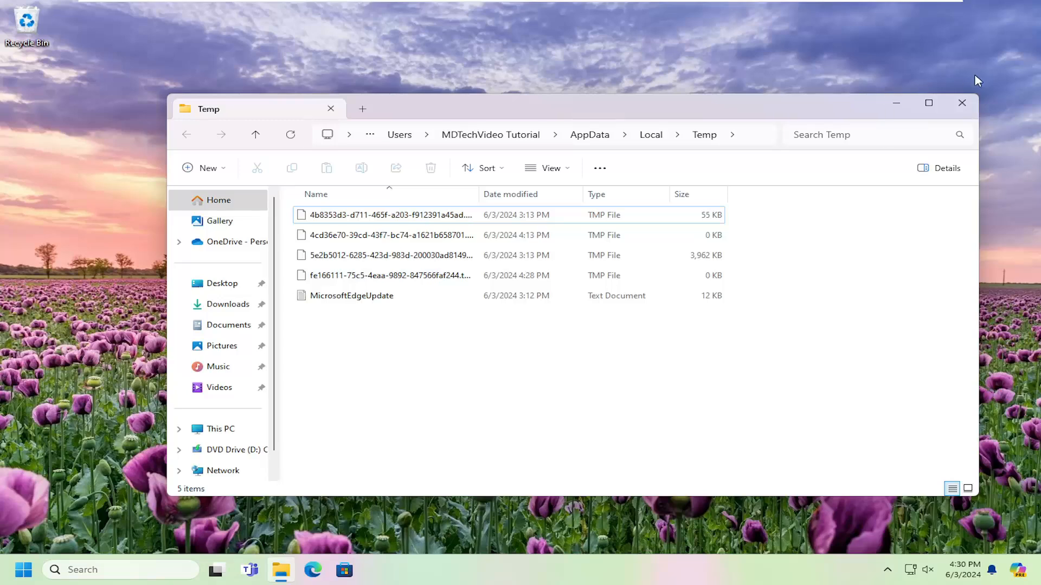
{"action": "left_click", "coordinate": [962, 103]}
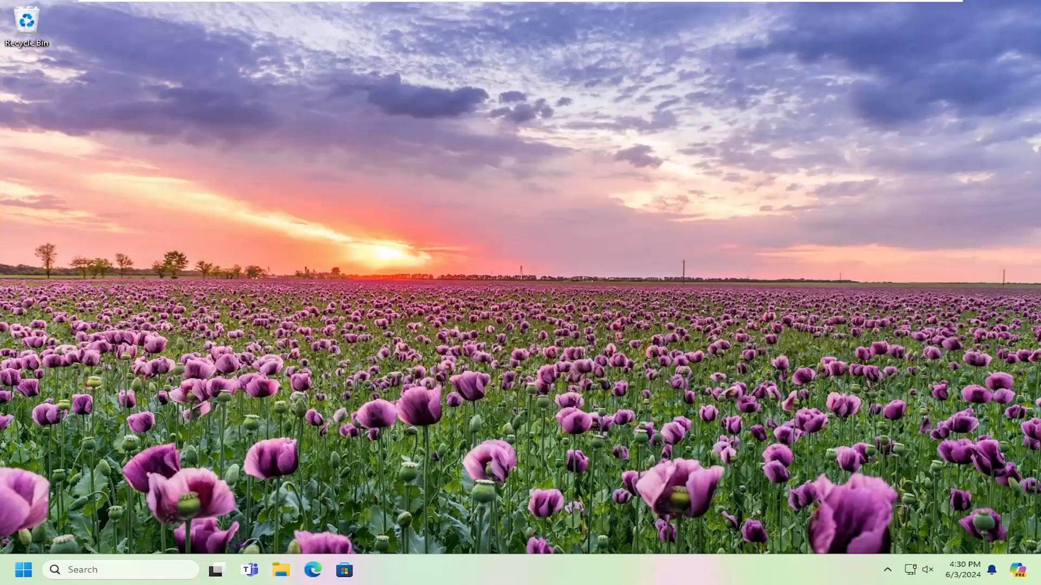
{"action": "mouse_move", "coordinate": [6, 418]}
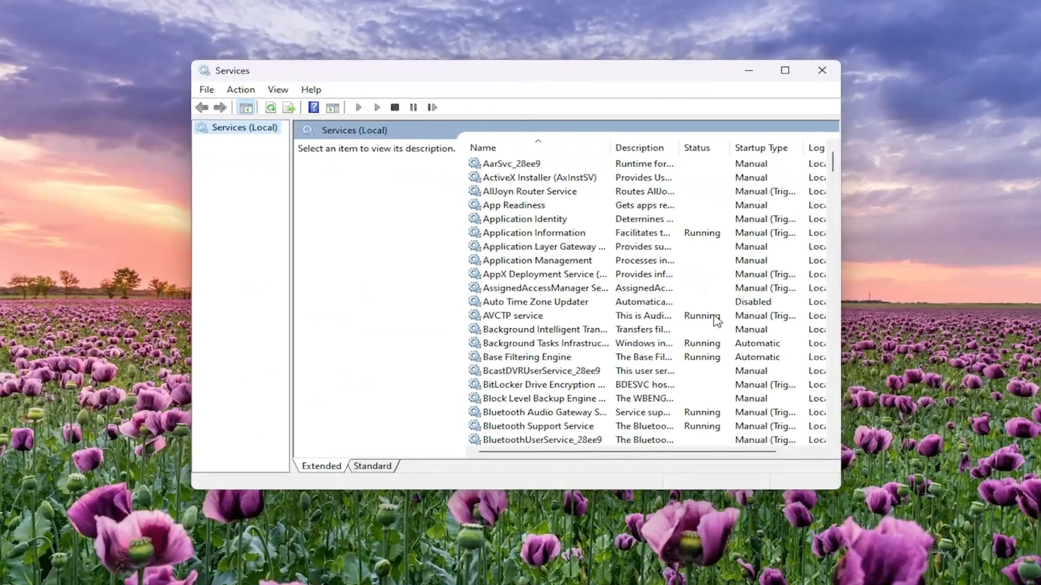
- Scroll the Services list down to the Windows Insider Service
{"action": "scroll", "scroll_direction": "down", "scroll_amount": 3}
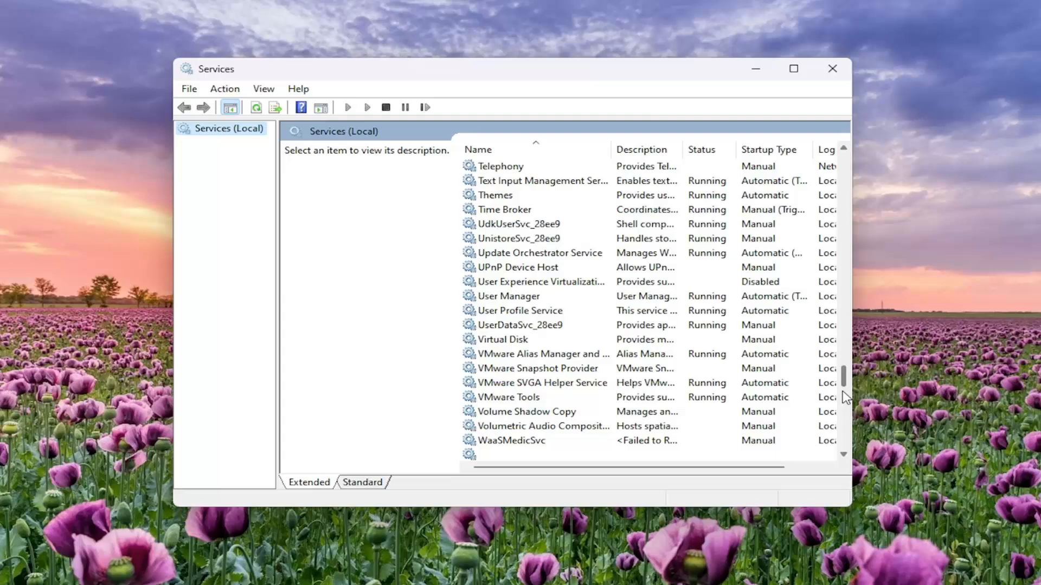
{"action": "scroll", "scroll_direction": "down", "scroll_amount": 3}
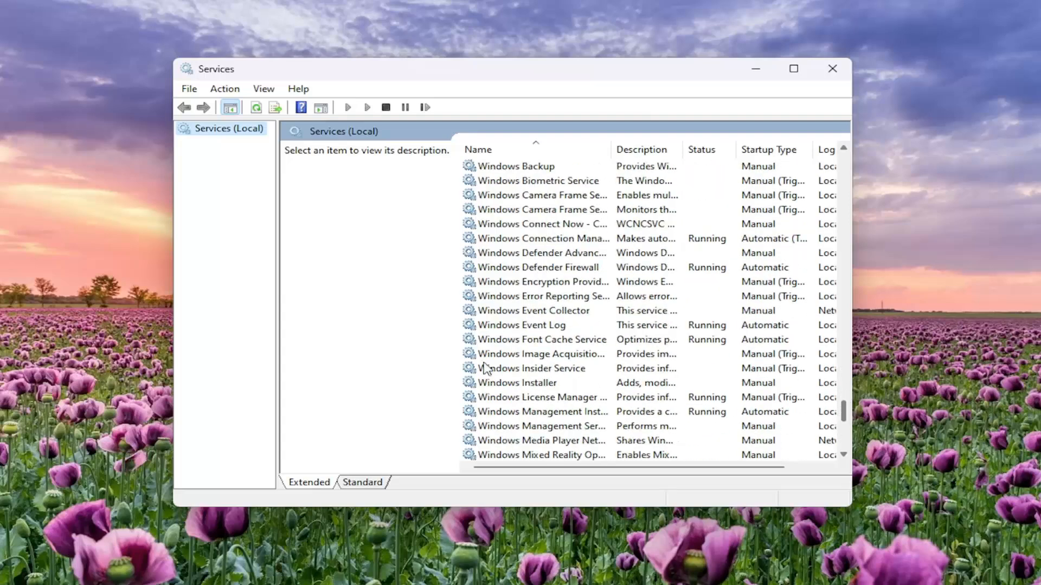
- Set the Windows Insider Service startup type to Manual in its properties
{"action": "double_click", "coordinate": [537, 369]}
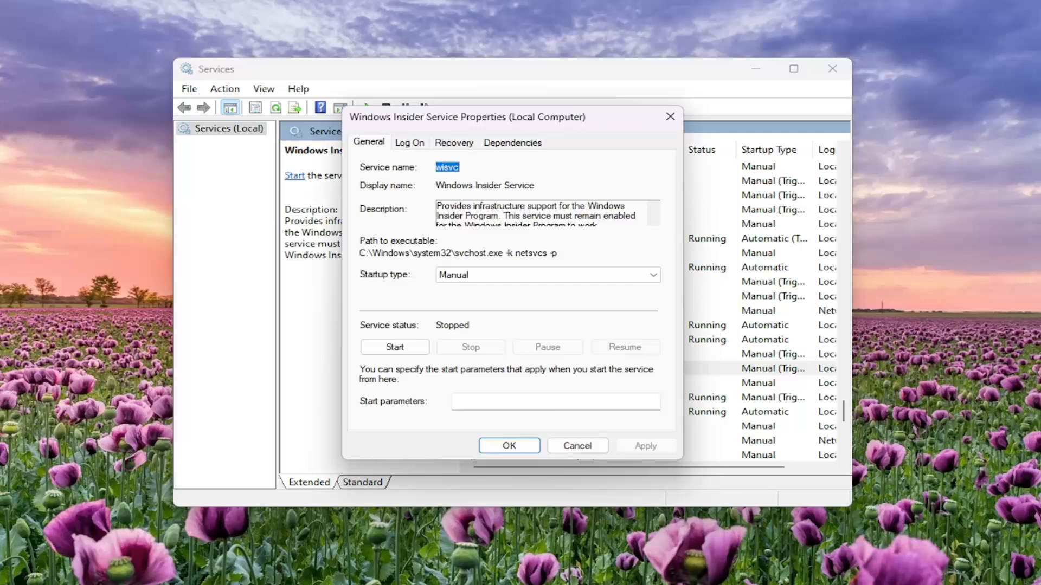
{"action": "left_click", "coordinate": [547, 275]}
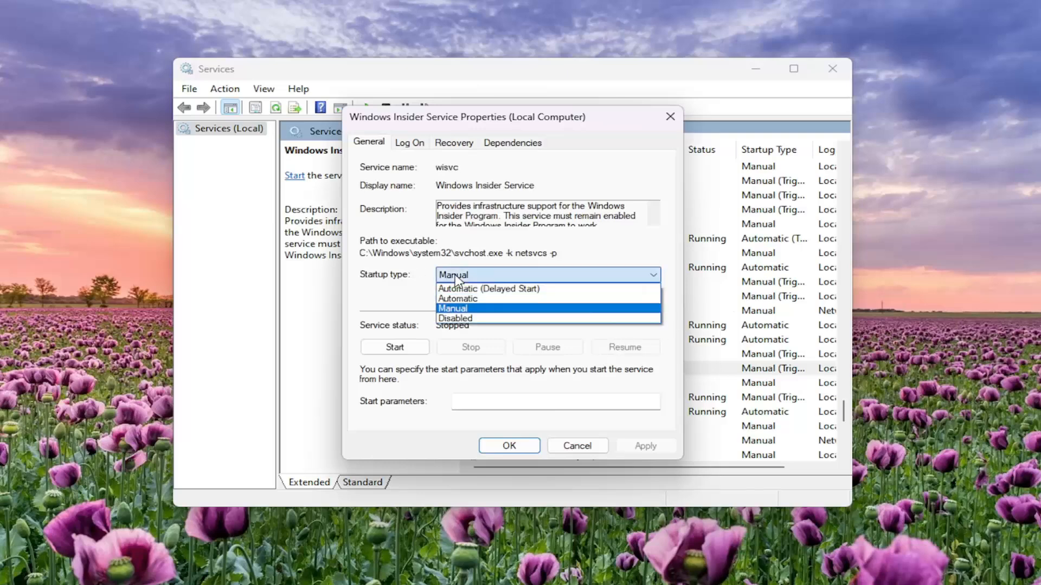
{"action": "left_click", "coordinate": [453, 308]}
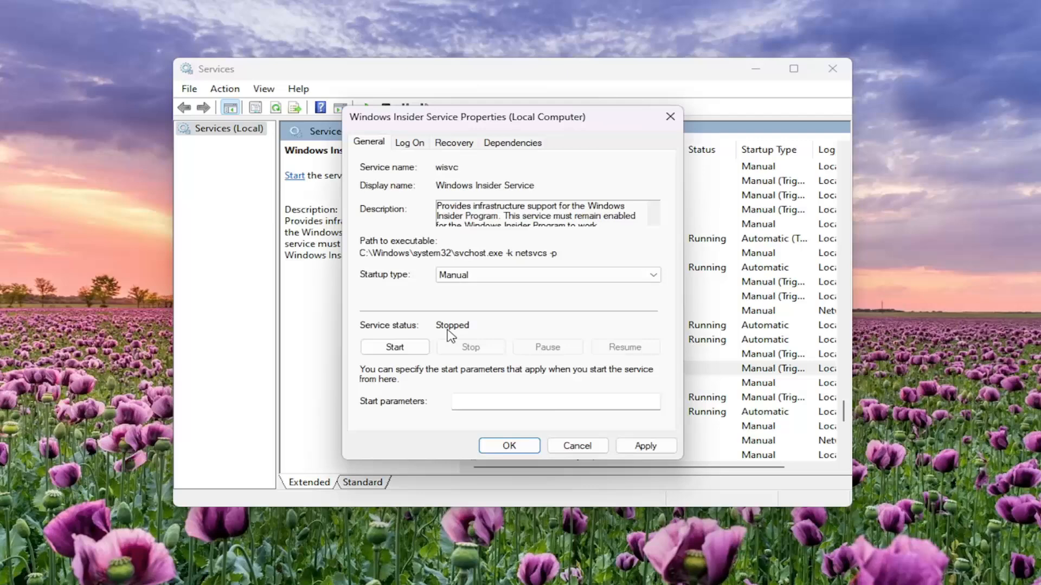
- Start the Windows Insider Service so it shows Running, and confirm the properties
{"action": "left_click", "coordinate": [394, 346]}
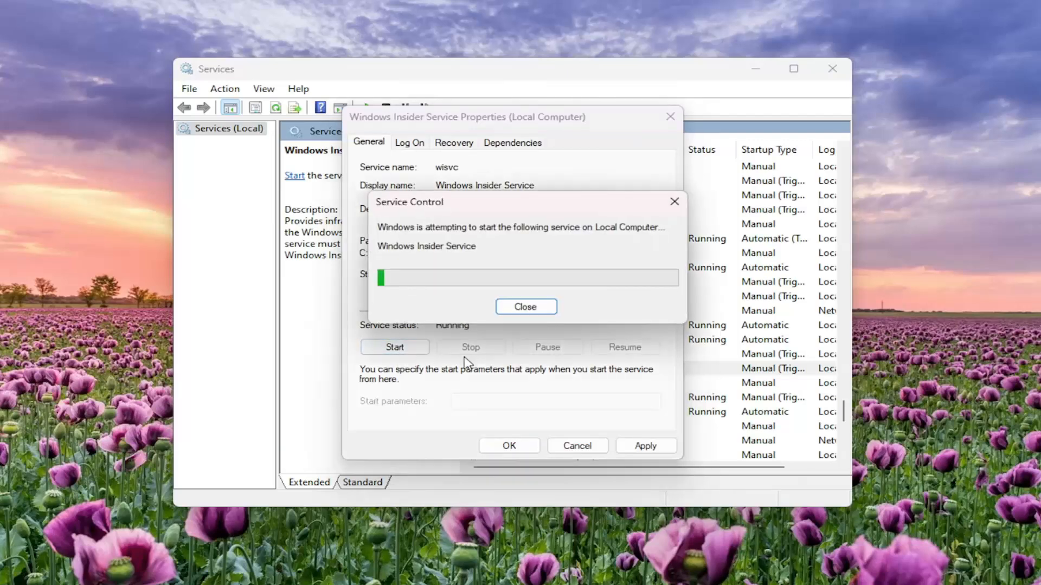
{"action": "left_click", "coordinate": [470, 347]}
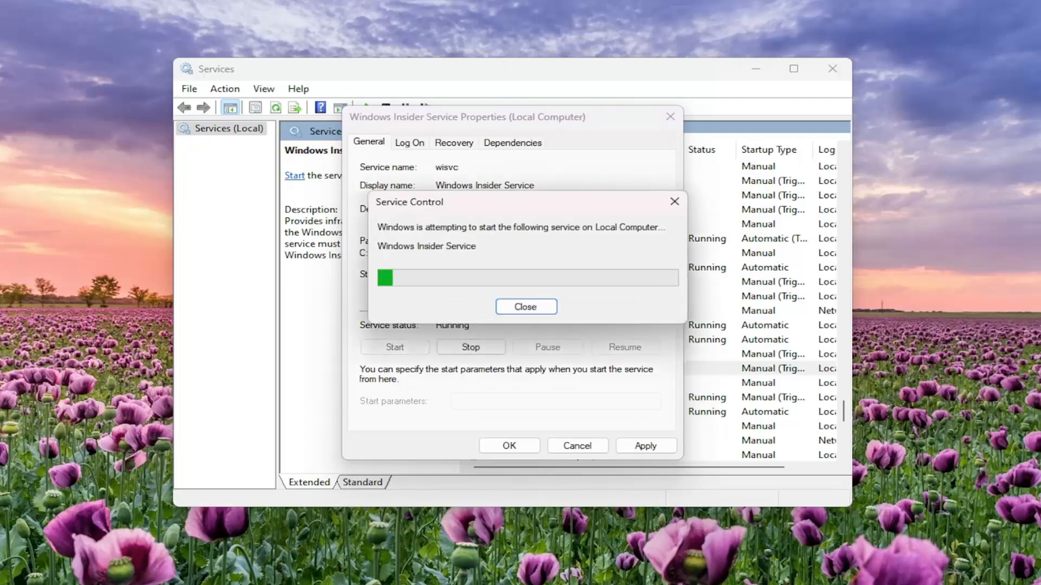
{"action": "left_click", "coordinate": [525, 307]}
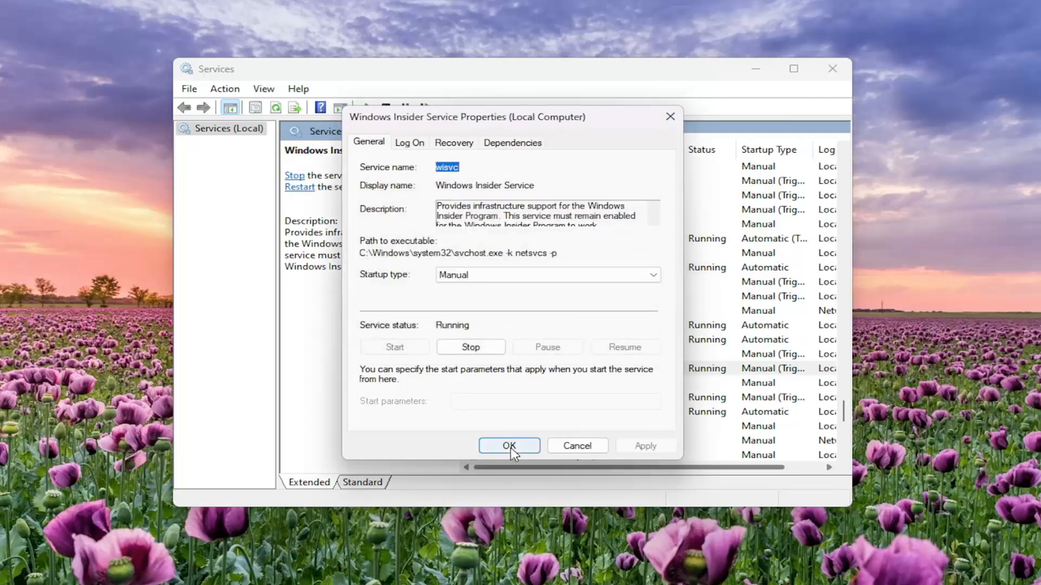
{"action": "left_click", "coordinate": [508, 445]}
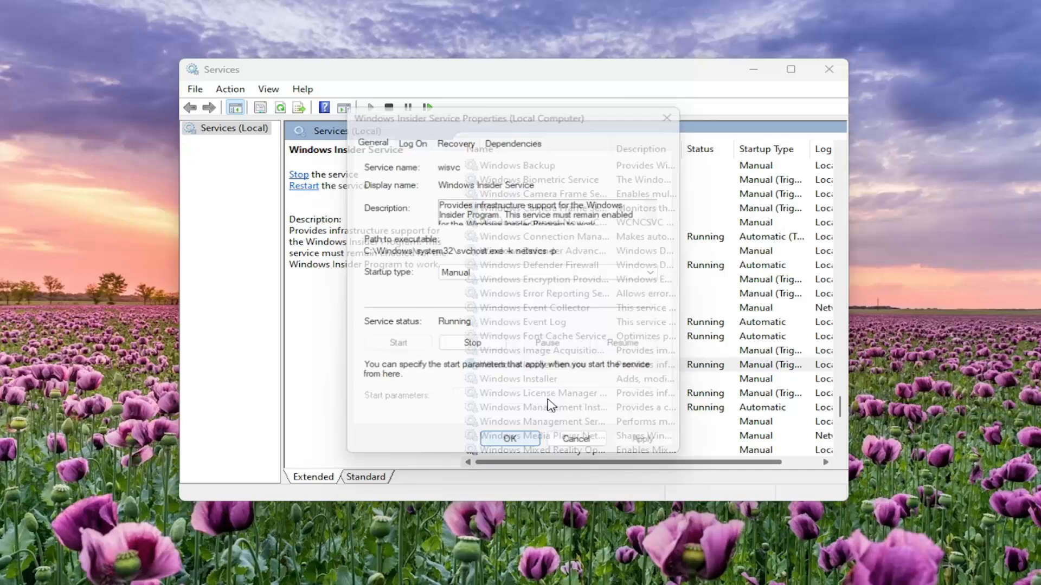
{"action": "left_click", "coordinate": [19, 573]}
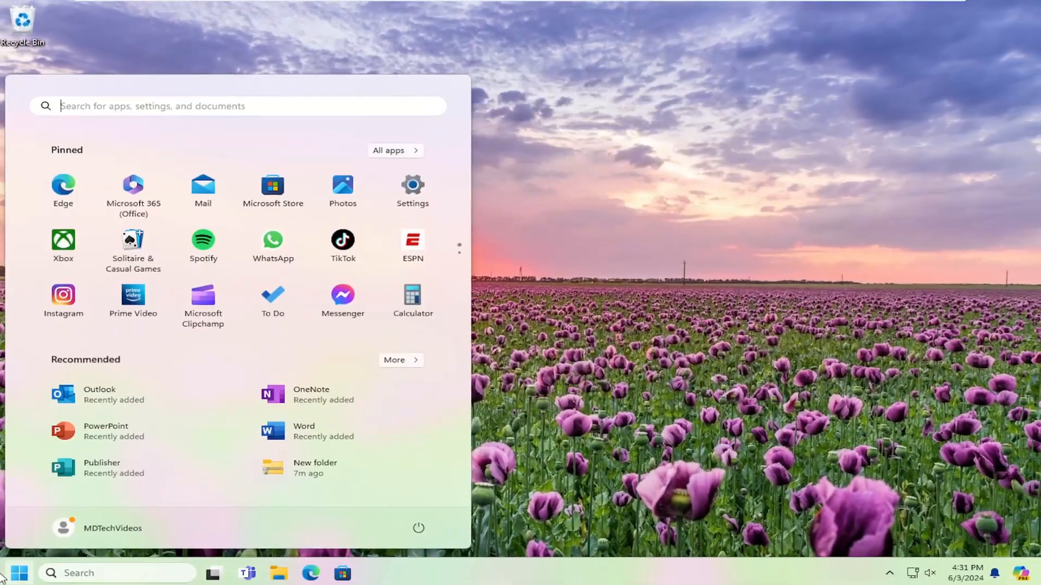
- Launch Command Prompt as administrator from a 'cmd' search, allowing the UAC prompt
{"action": "type", "text": "cmd"}
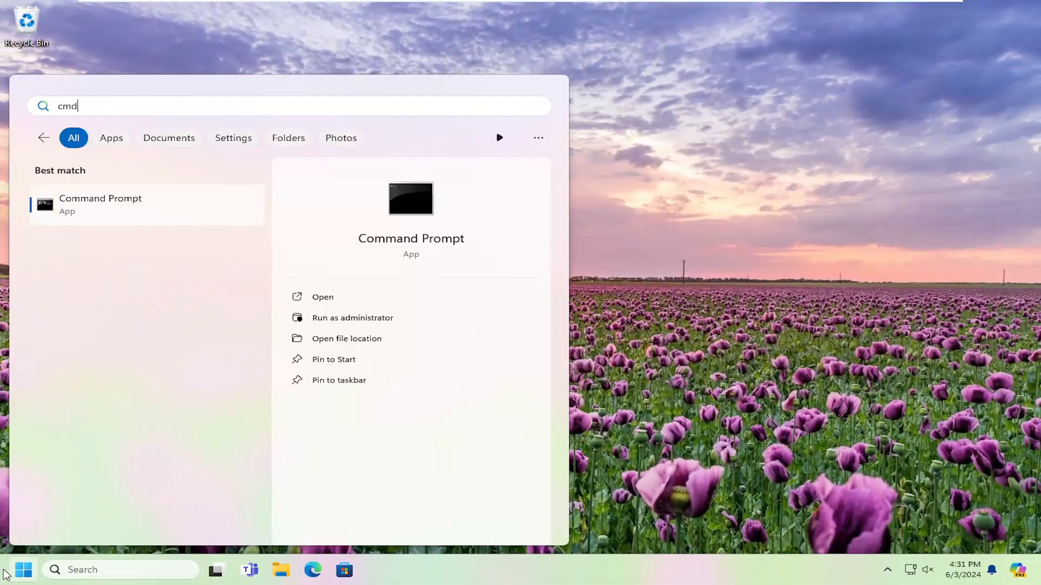
{"action": "mouse_move", "coordinate": [96, 210]}
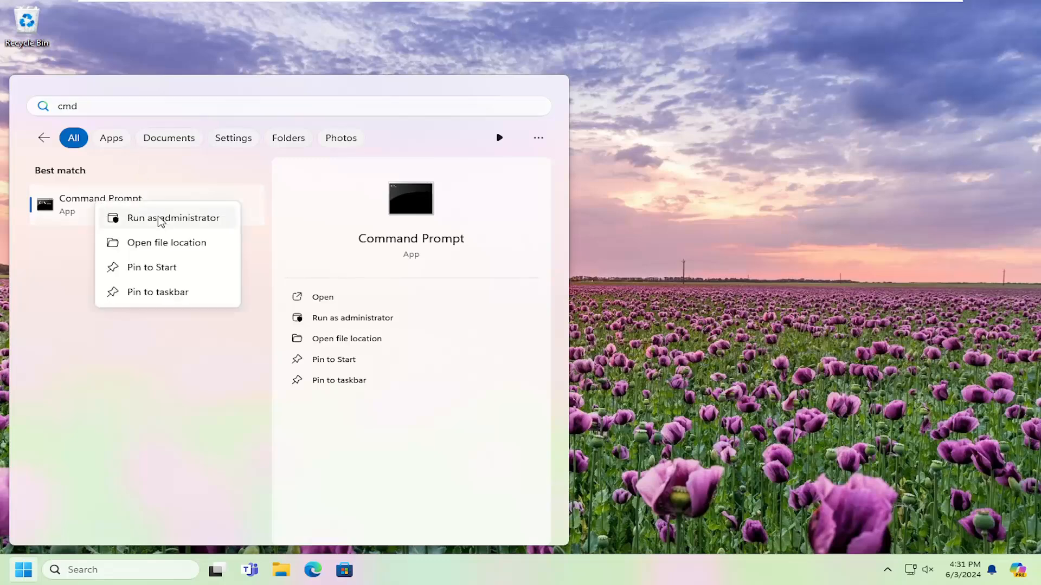
{"action": "left_click", "coordinate": [173, 218]}
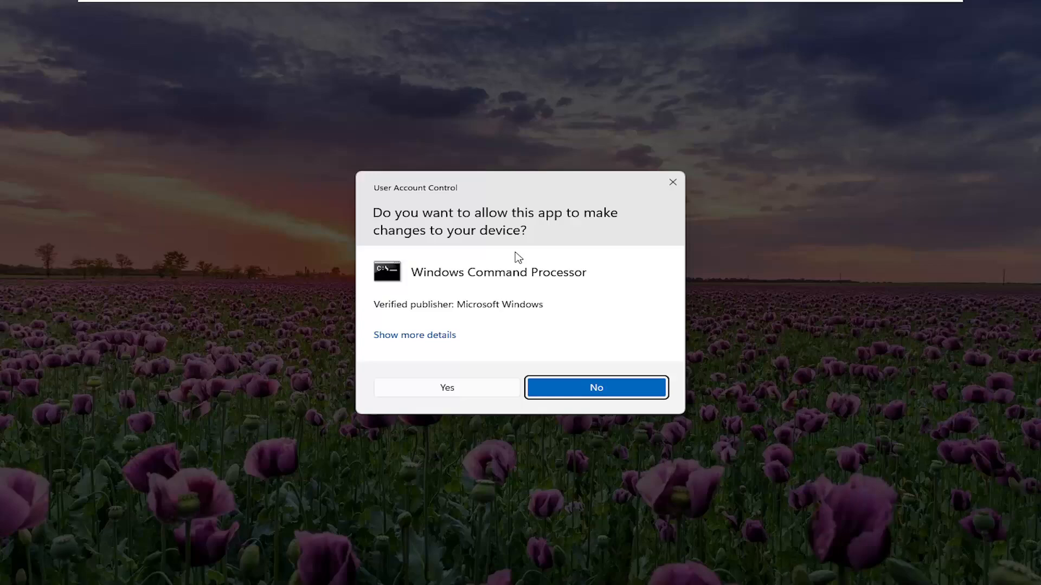
{"action": "left_click", "coordinate": [447, 388]}
{"action": "type", "text": "sfc /"}
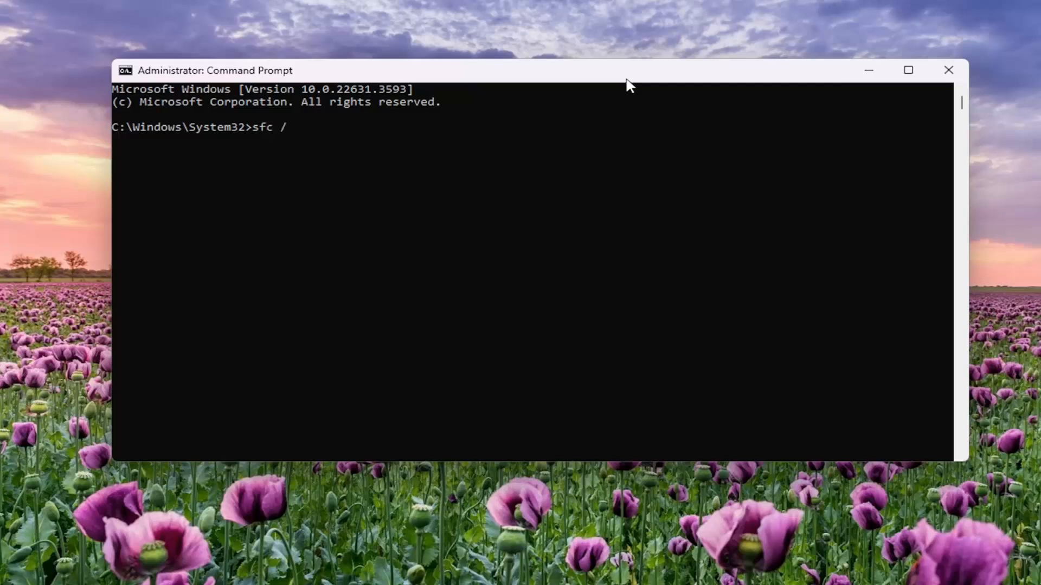
- Run sfc /scannow and let the system file verification complete
{"action": "type", "text": "scannow"}
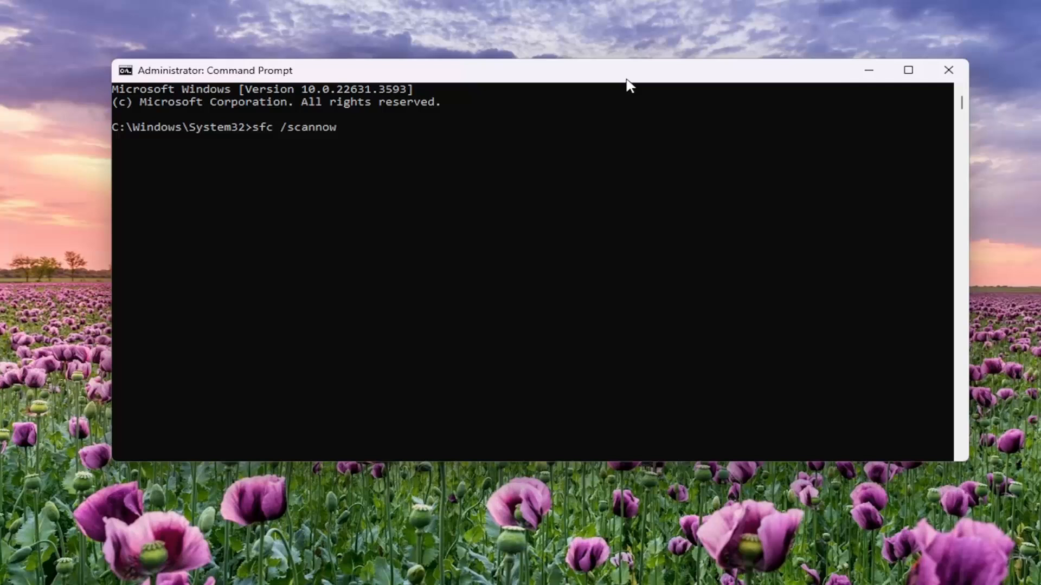
{"action": "mouse_move", "coordinate": [283, 218]}
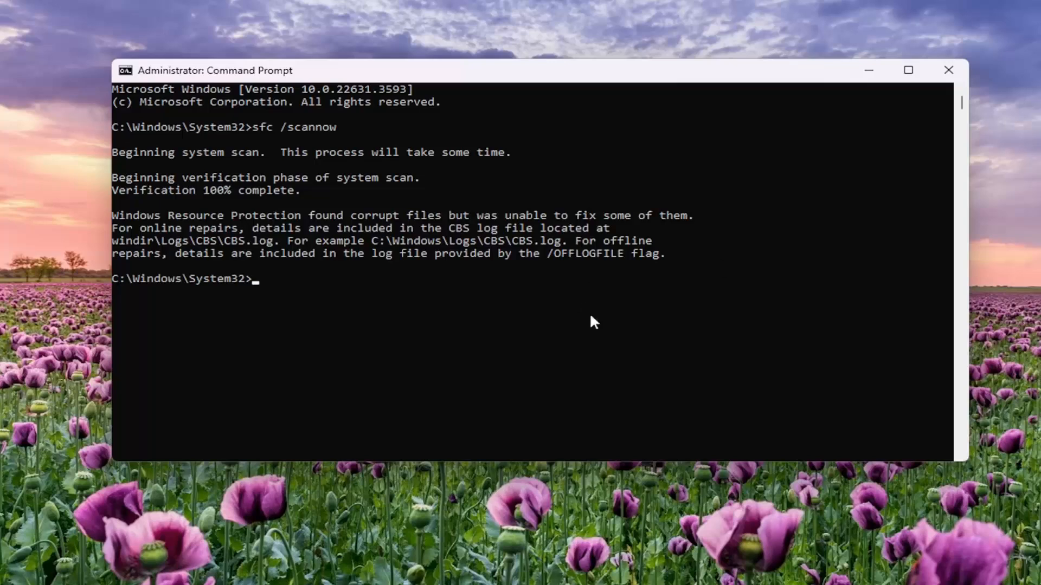
- Close Command Prompt and restart the PC from the Start button's shut down menu
{"action": "left_click", "coordinate": [948, 70]}
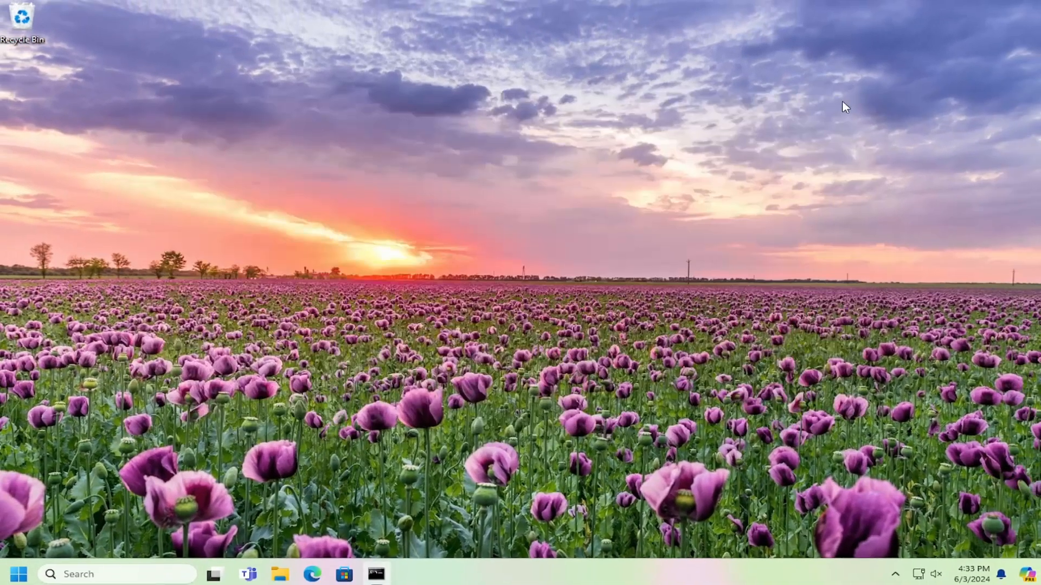
{"action": "right_click", "coordinate": [15, 575]}
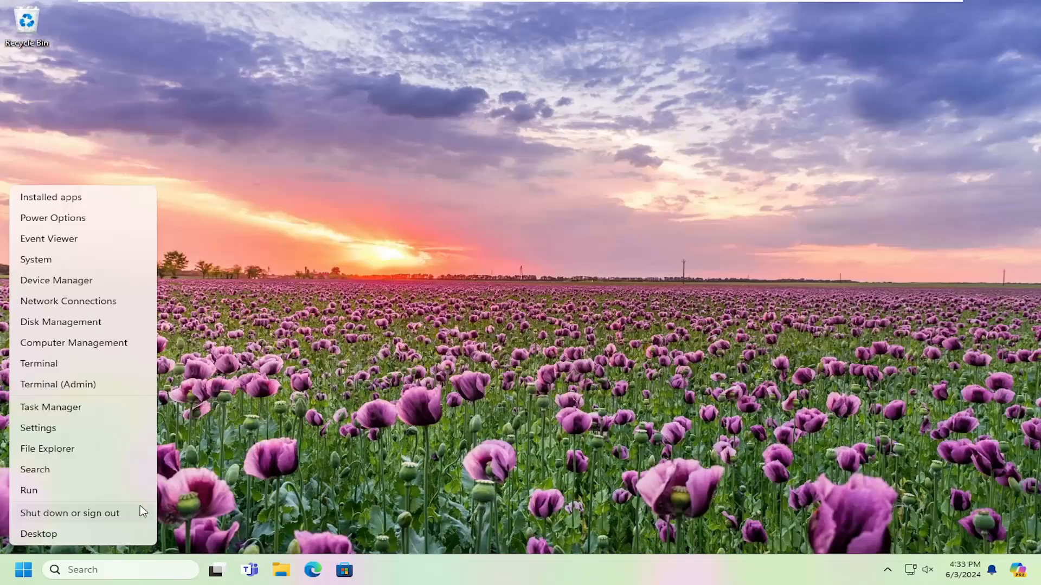
{"action": "left_click", "coordinate": [69, 513]}
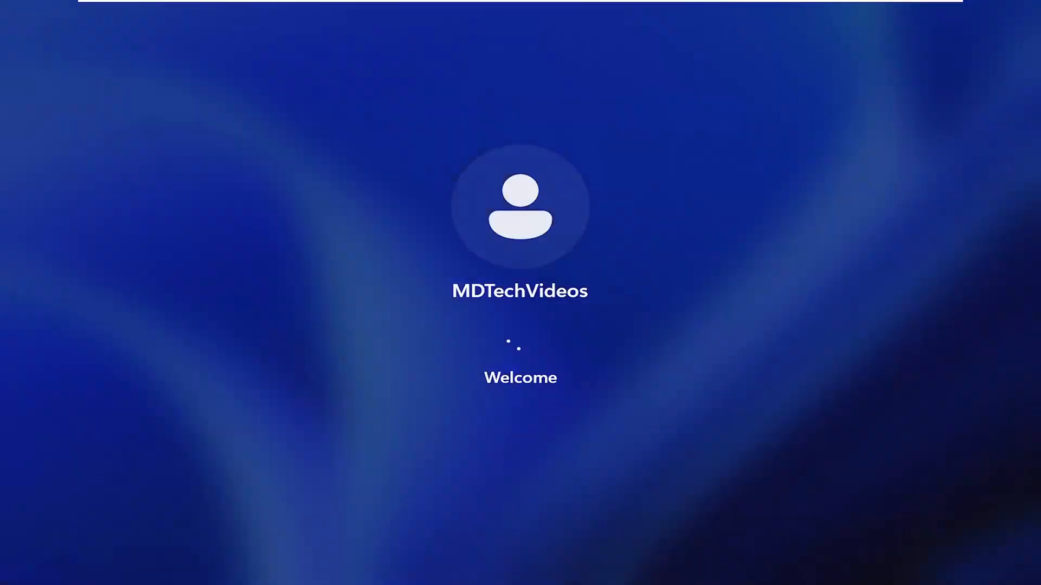